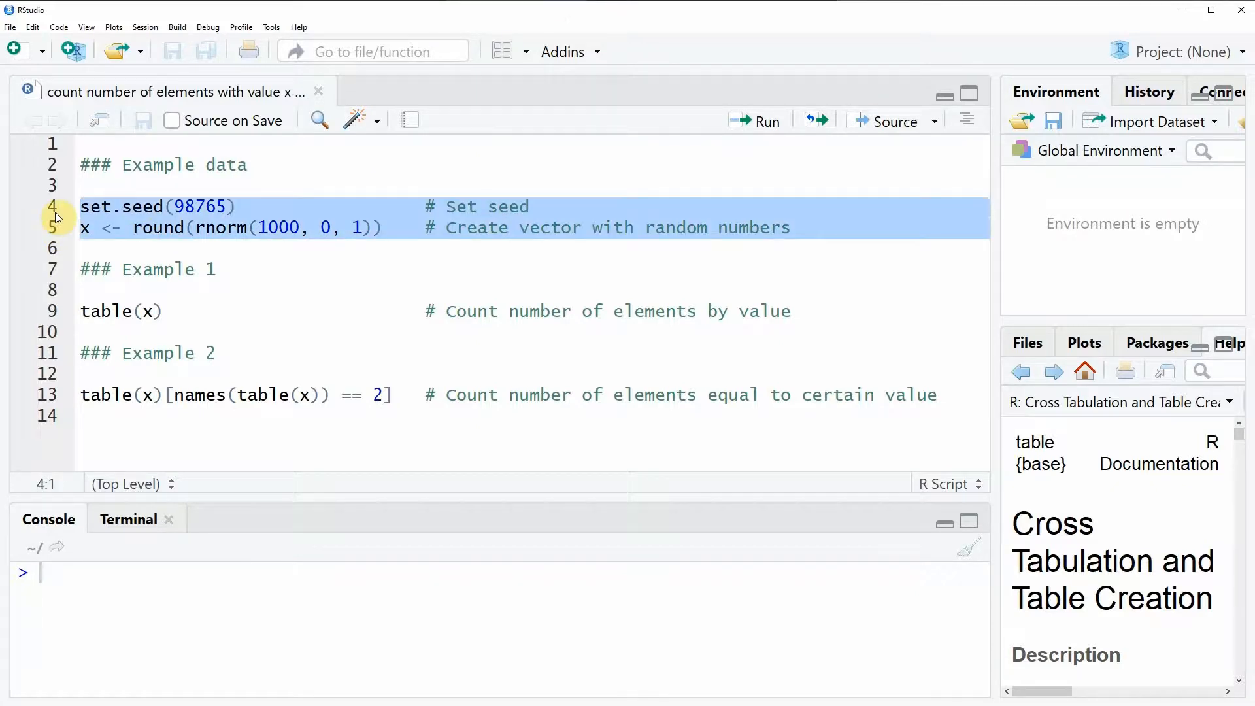
# - Run the set.seed and example-data lines to create the 1000-value rounded vector x
pyautogui.click(756, 121)
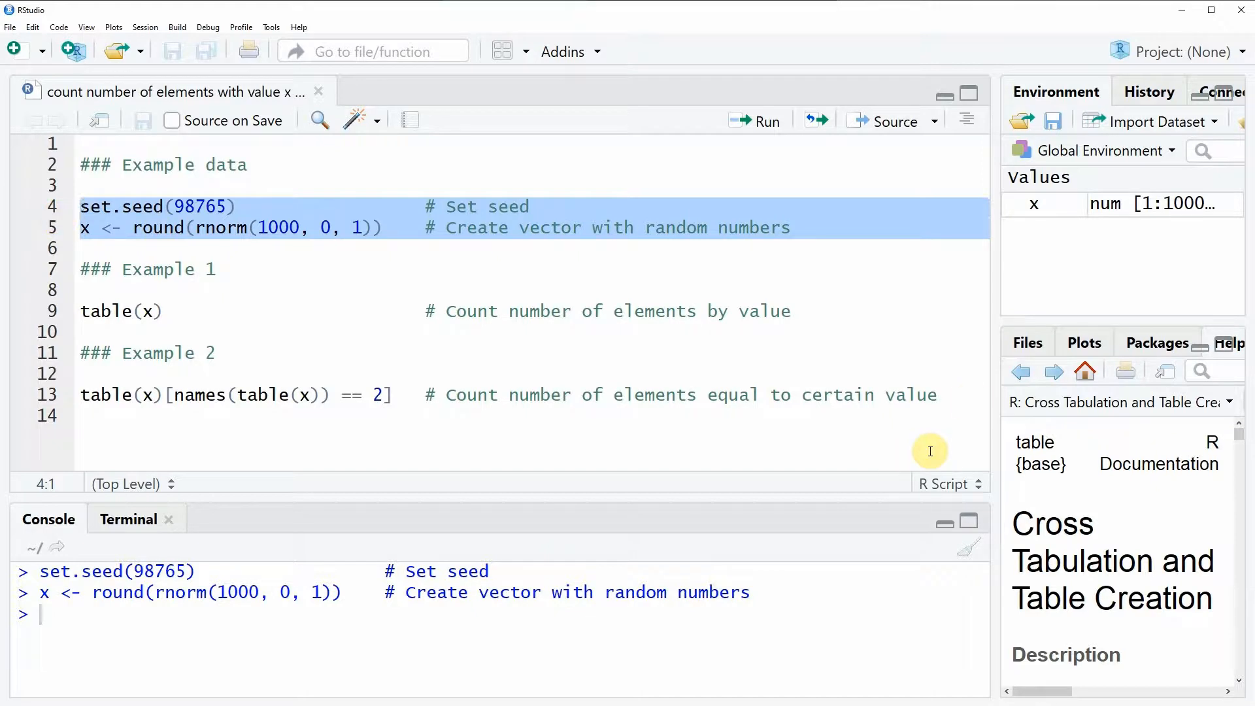
pyautogui.moveTo(1051, 213)
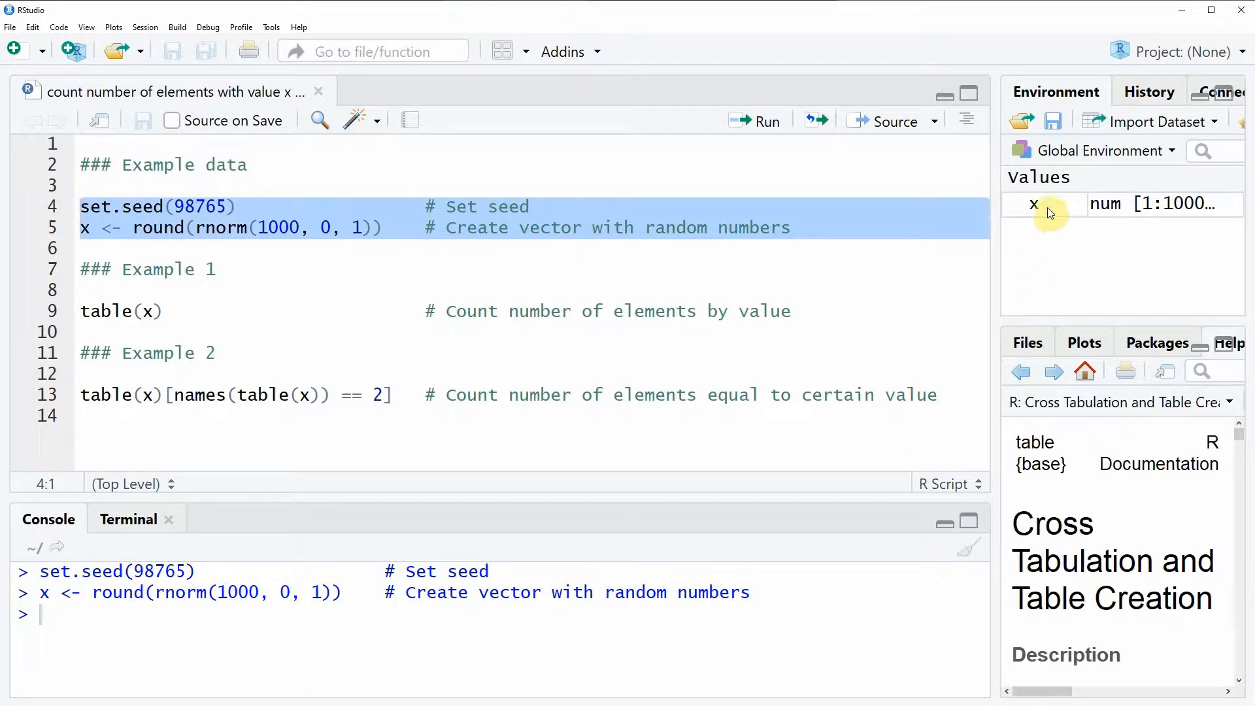
pyautogui.moveTo(1035, 204)
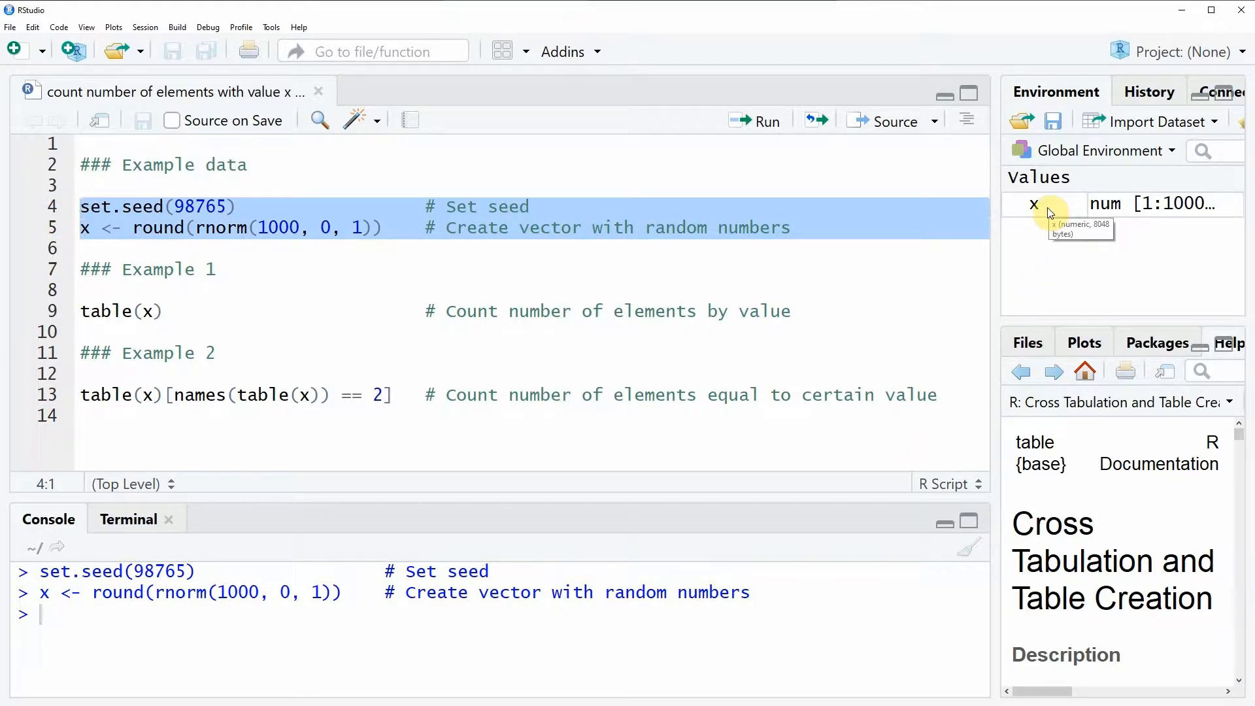
pyautogui.moveTo(102, 233)
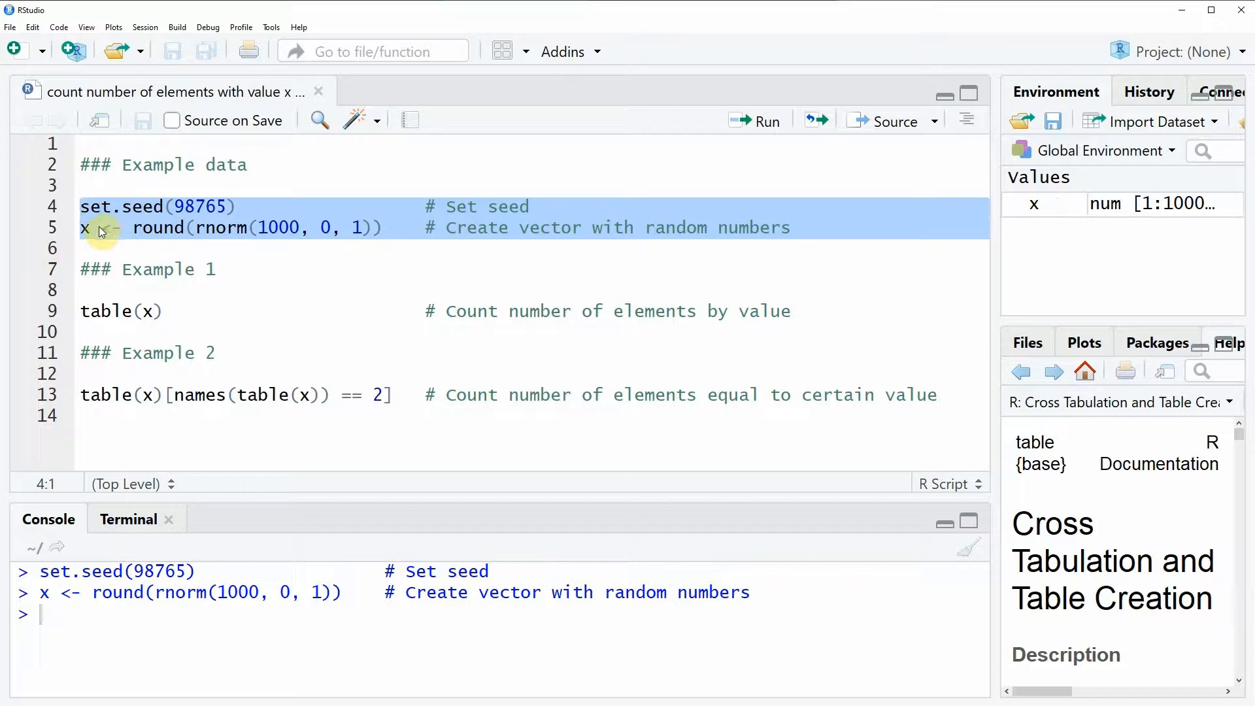
# - Select x on line 5 to print all its 1000 values in the console
pyautogui.click(83, 230)
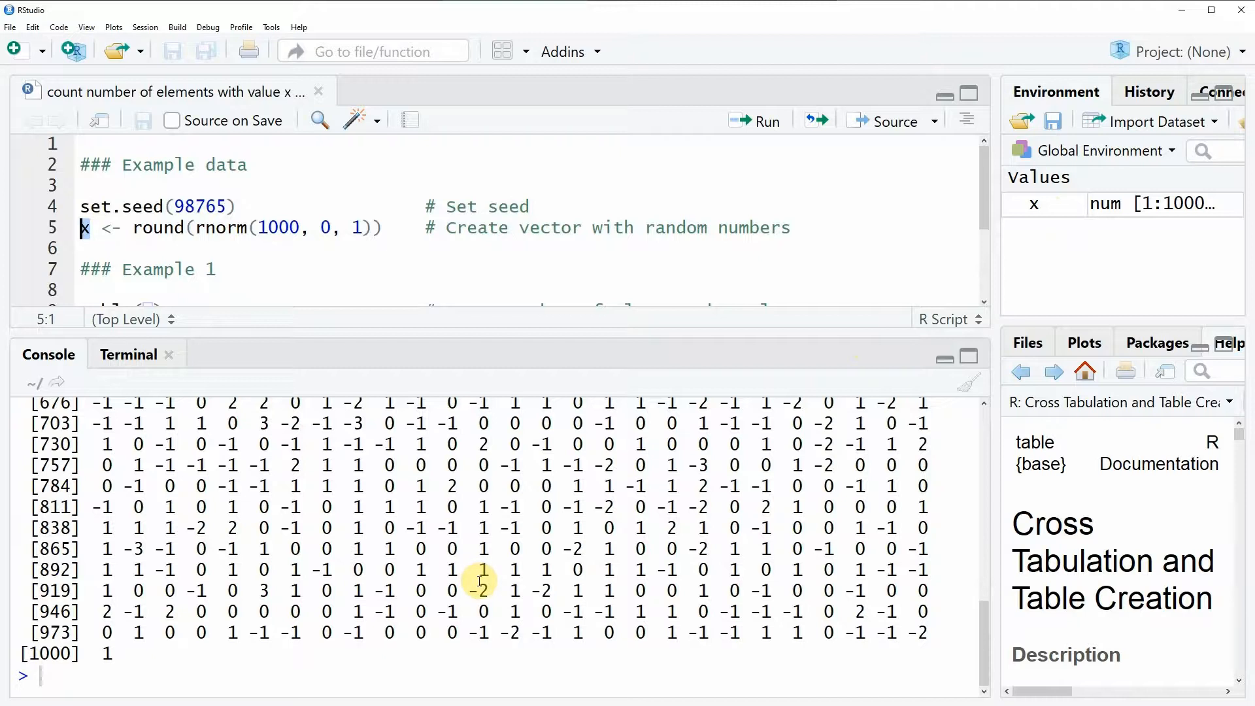
pyautogui.moveTo(560, 446)
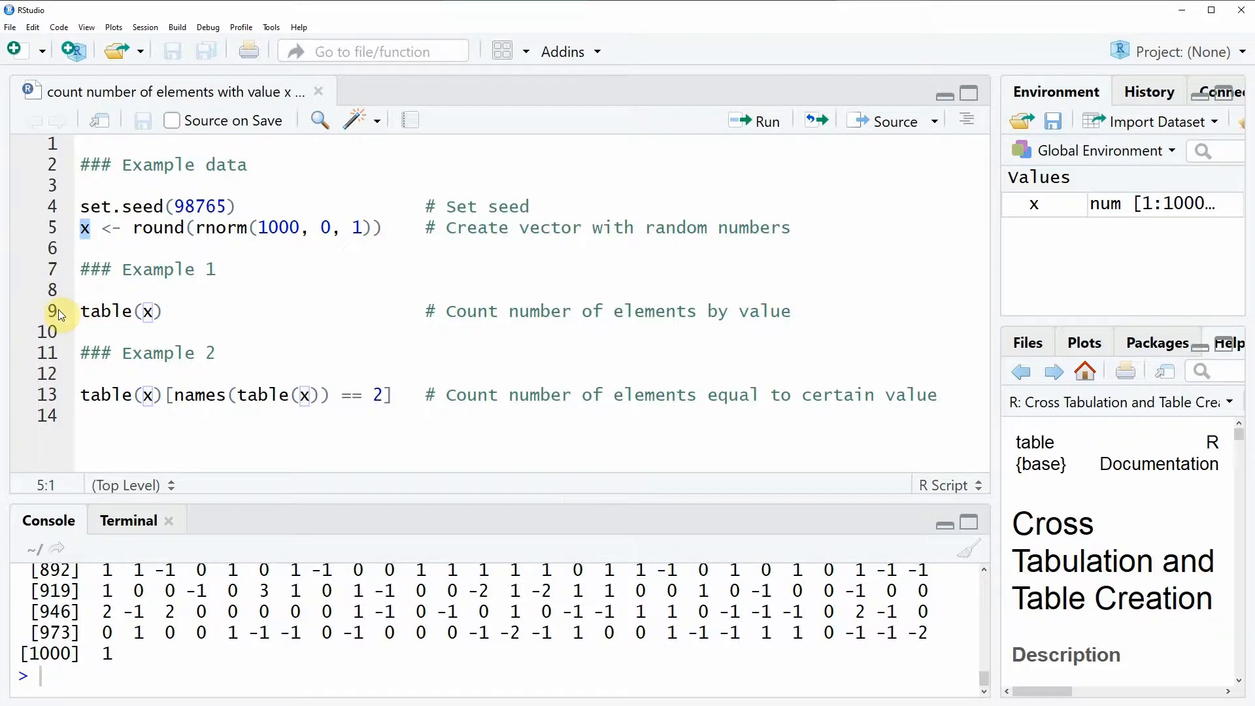
# - Run table(x) on line 9 and highlight the count of 1 for value -4
pyautogui.click(120, 312)
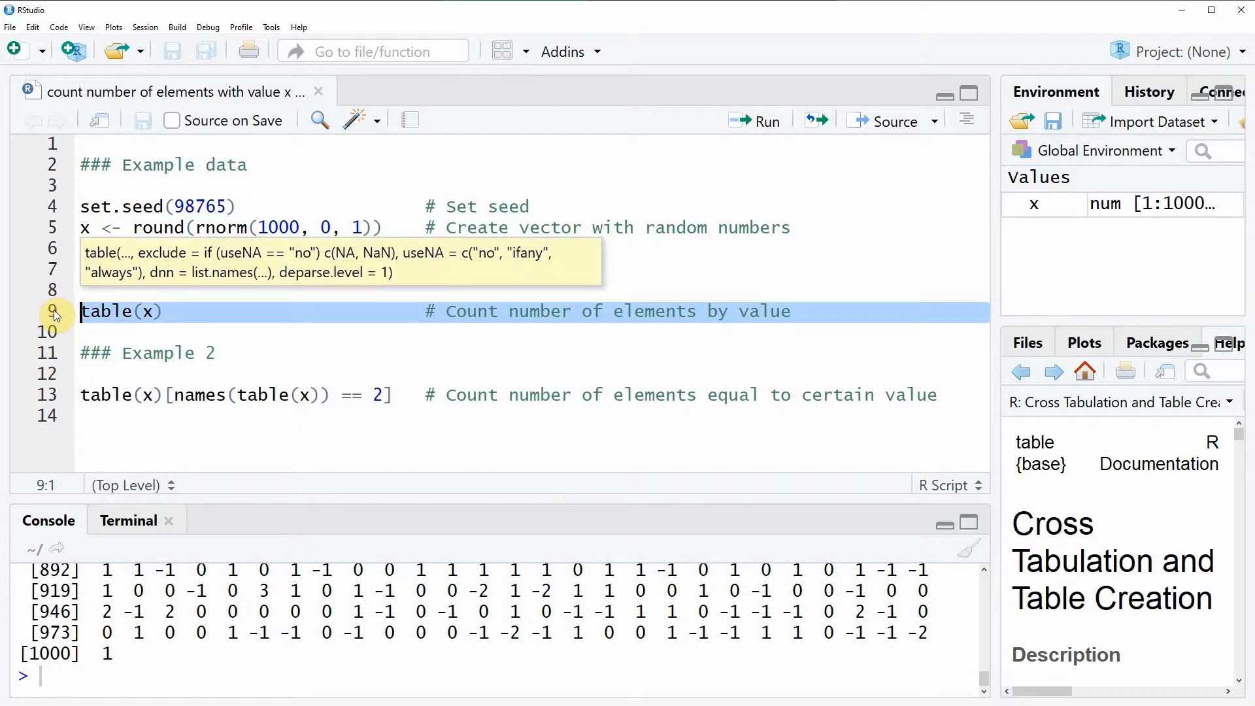
pyautogui.click(763, 121)
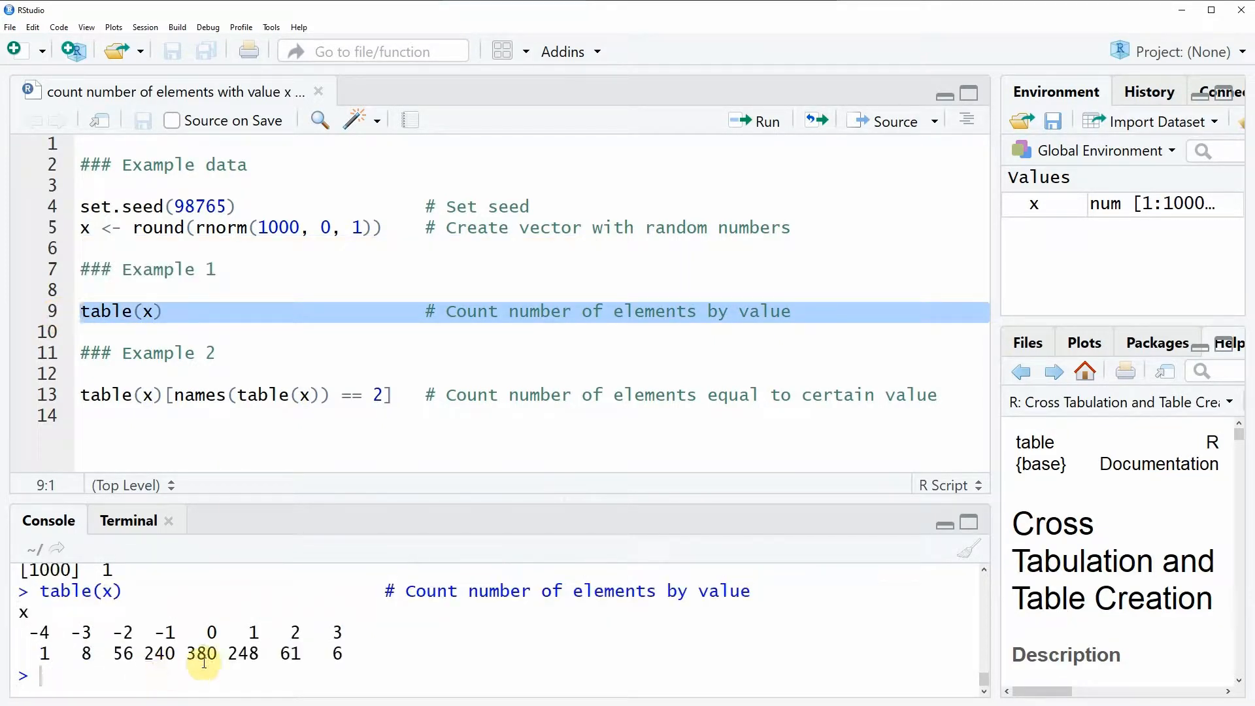
pyautogui.moveTo(91, 632)
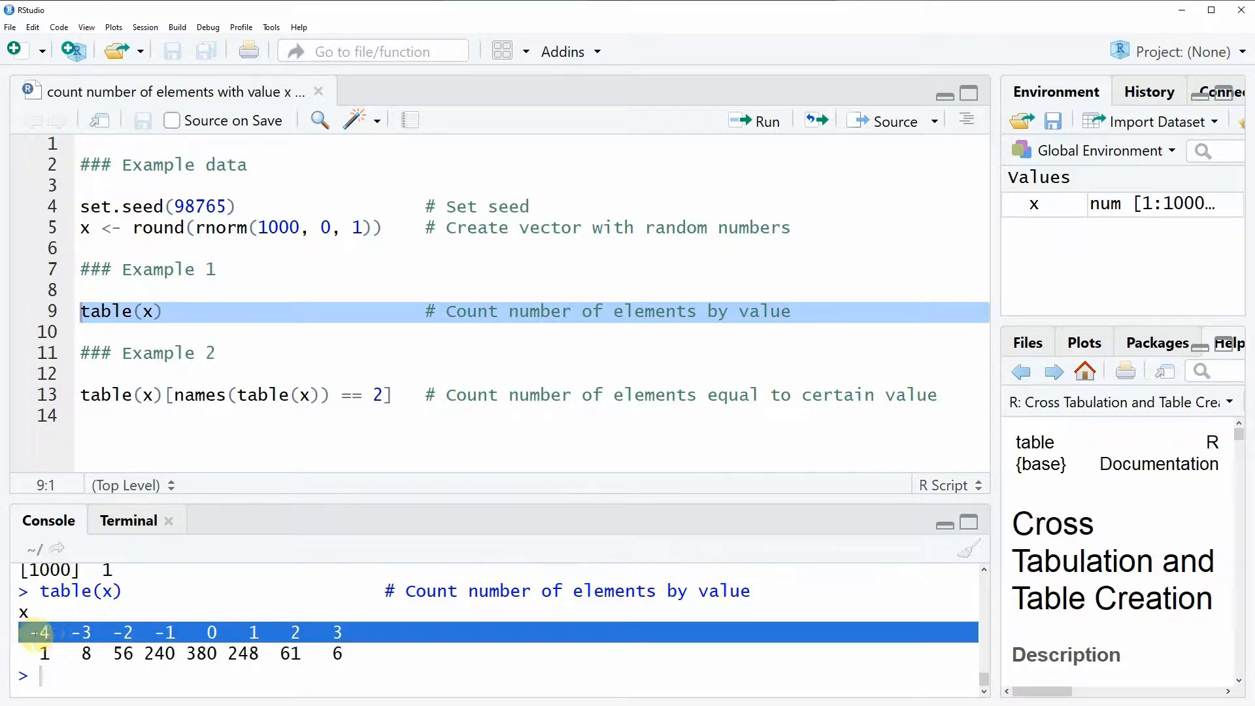
pyautogui.moveTo(337, 632)
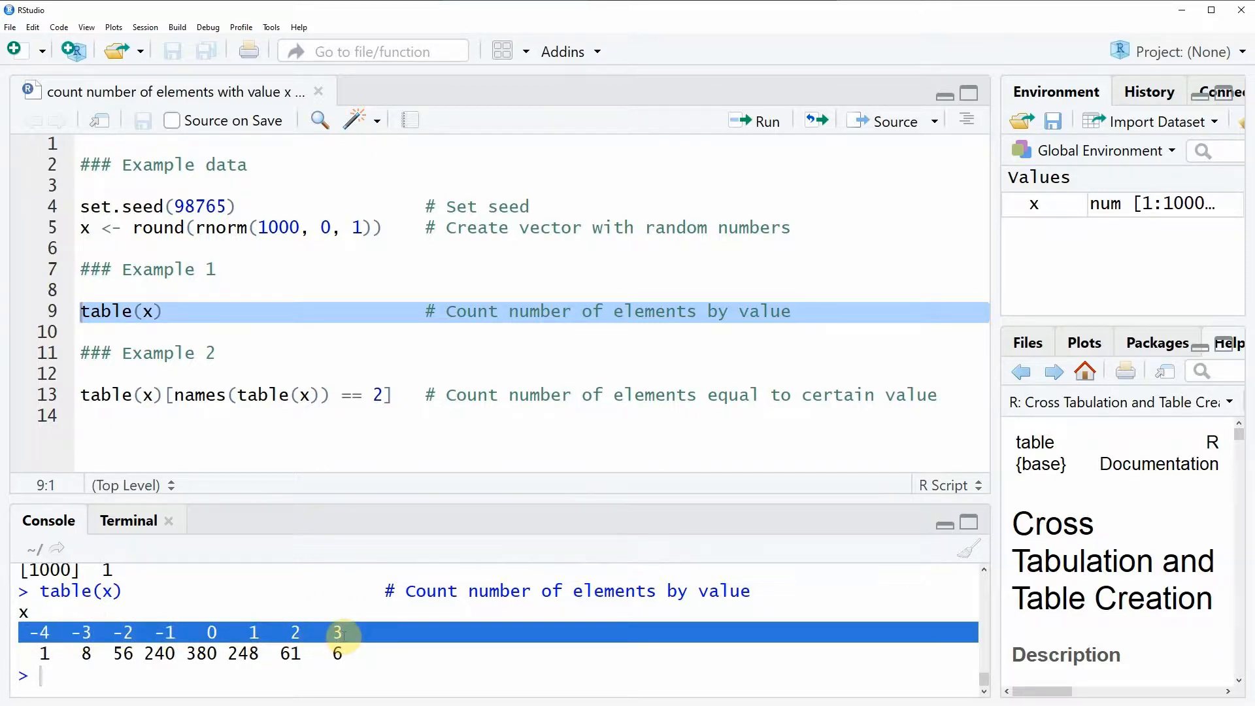
pyautogui.moveTo(38, 632)
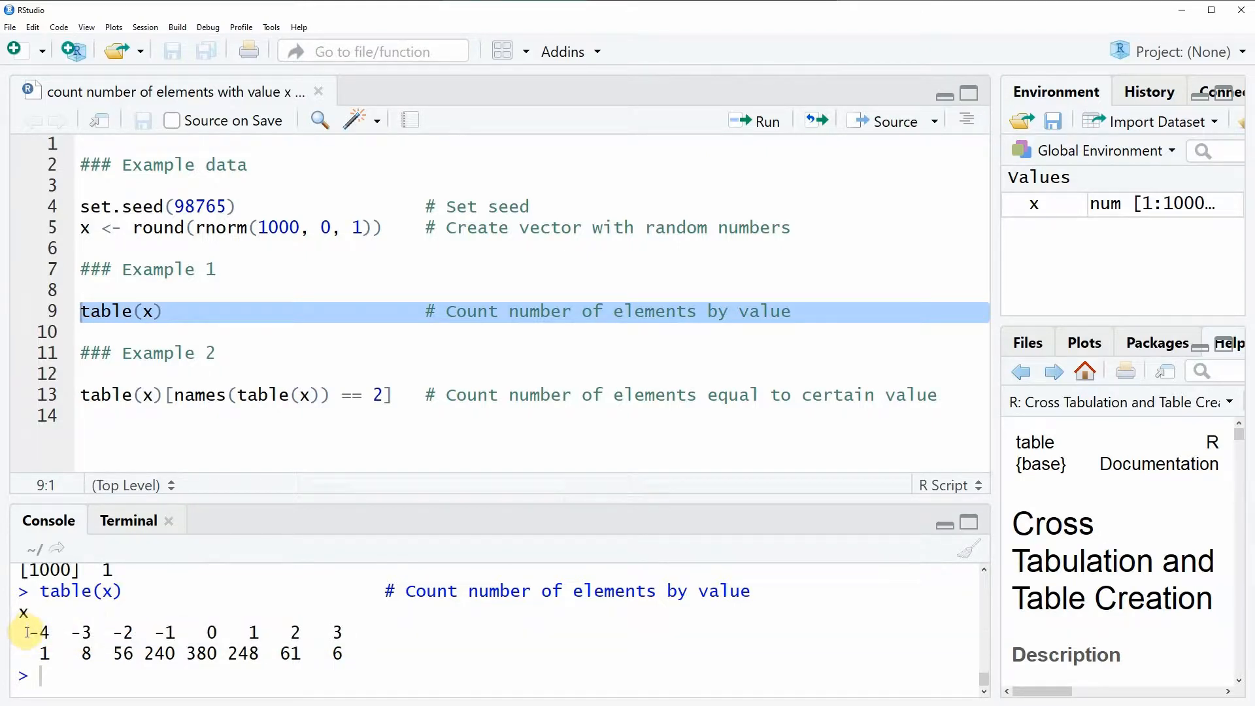
pyautogui.doubleClick(33, 632)
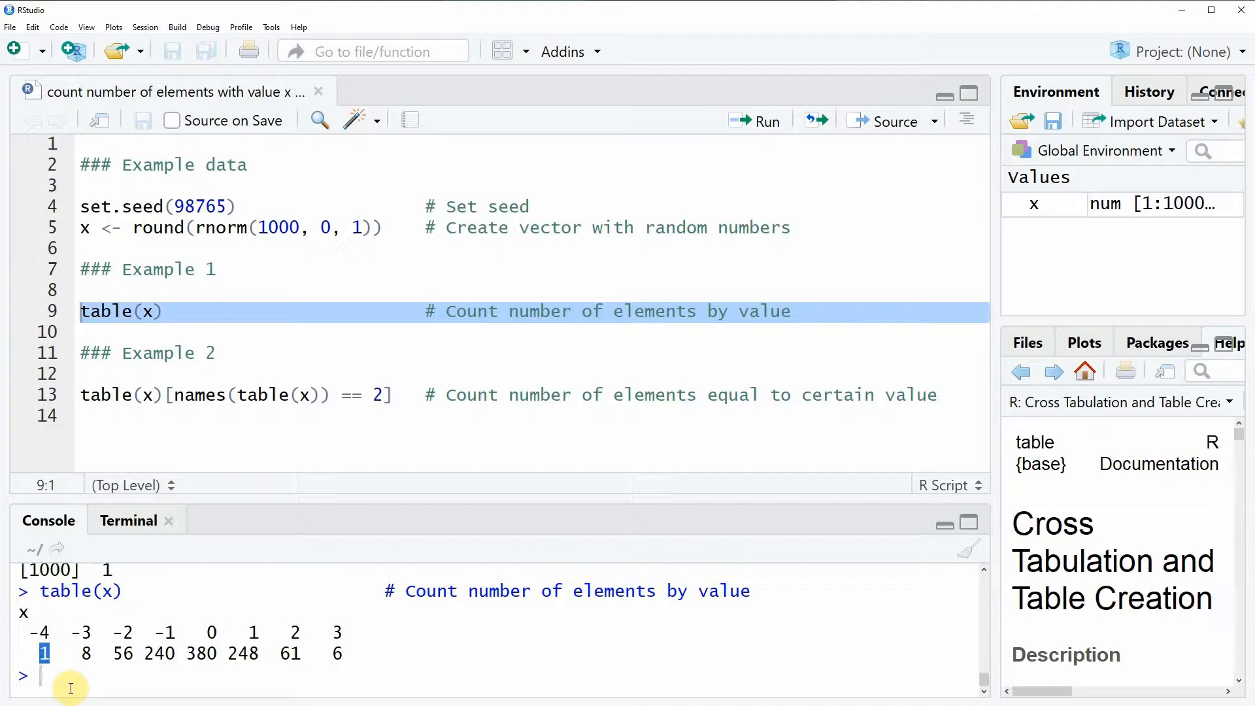
pyautogui.moveTo(152, 696)
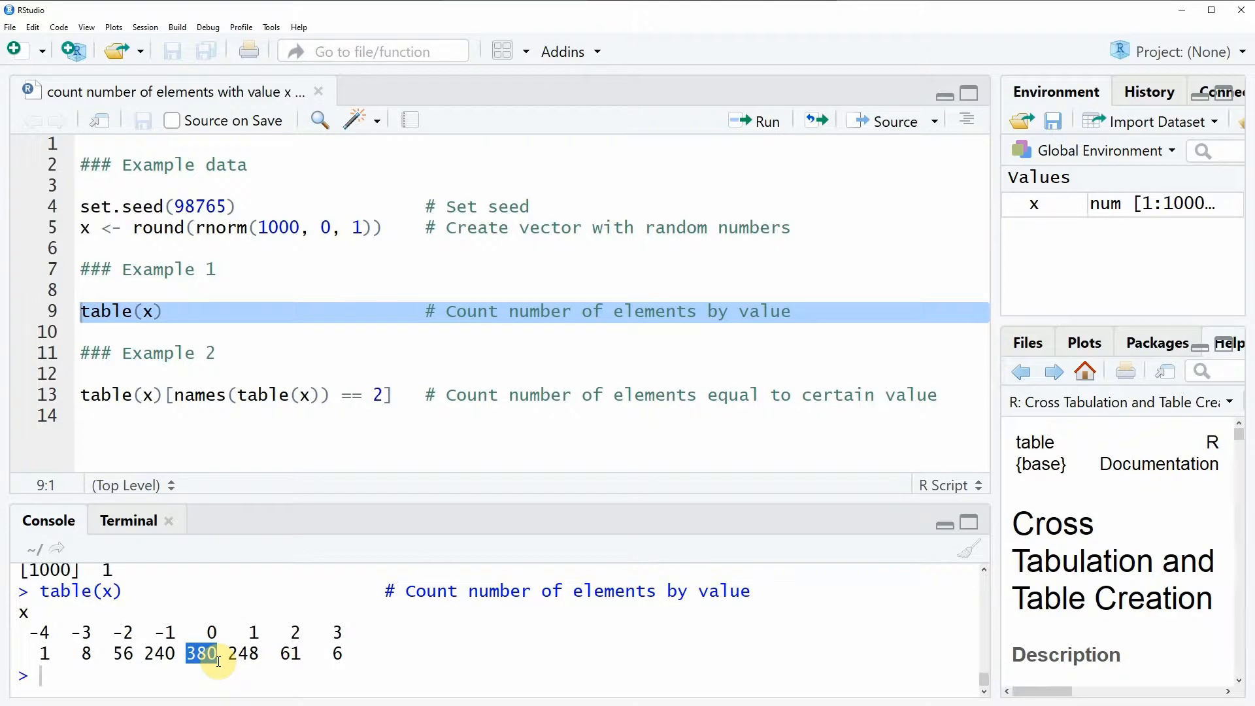
pyautogui.moveTo(184, 378)
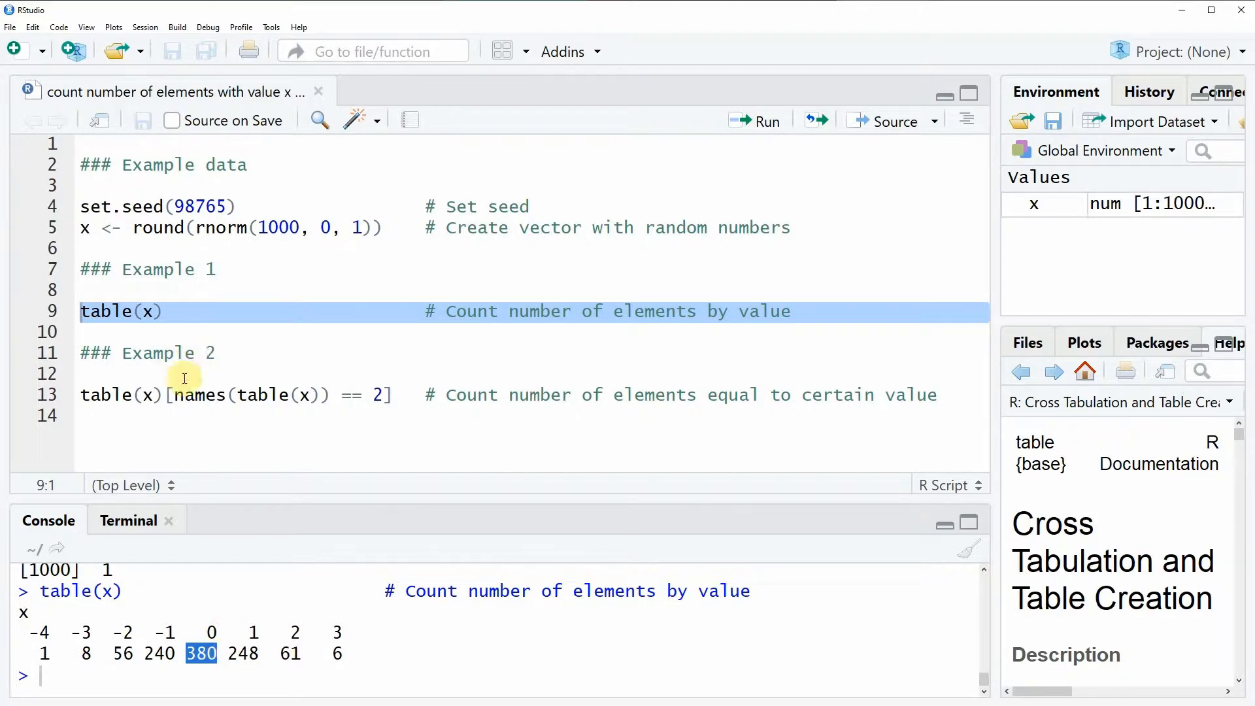
pyautogui.moveTo(159, 353)
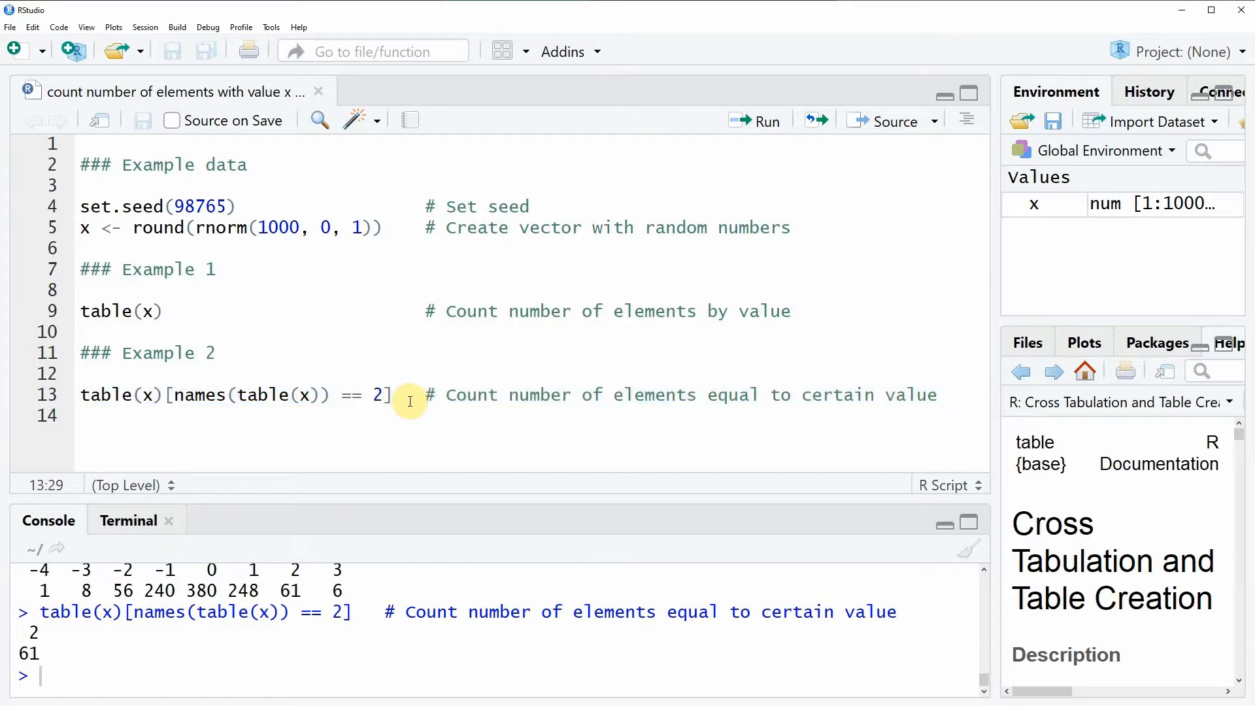
# - Delete the comparison value 2 on line 13 after seeing 61 elements equal 2
pyautogui.press('BackSpace')
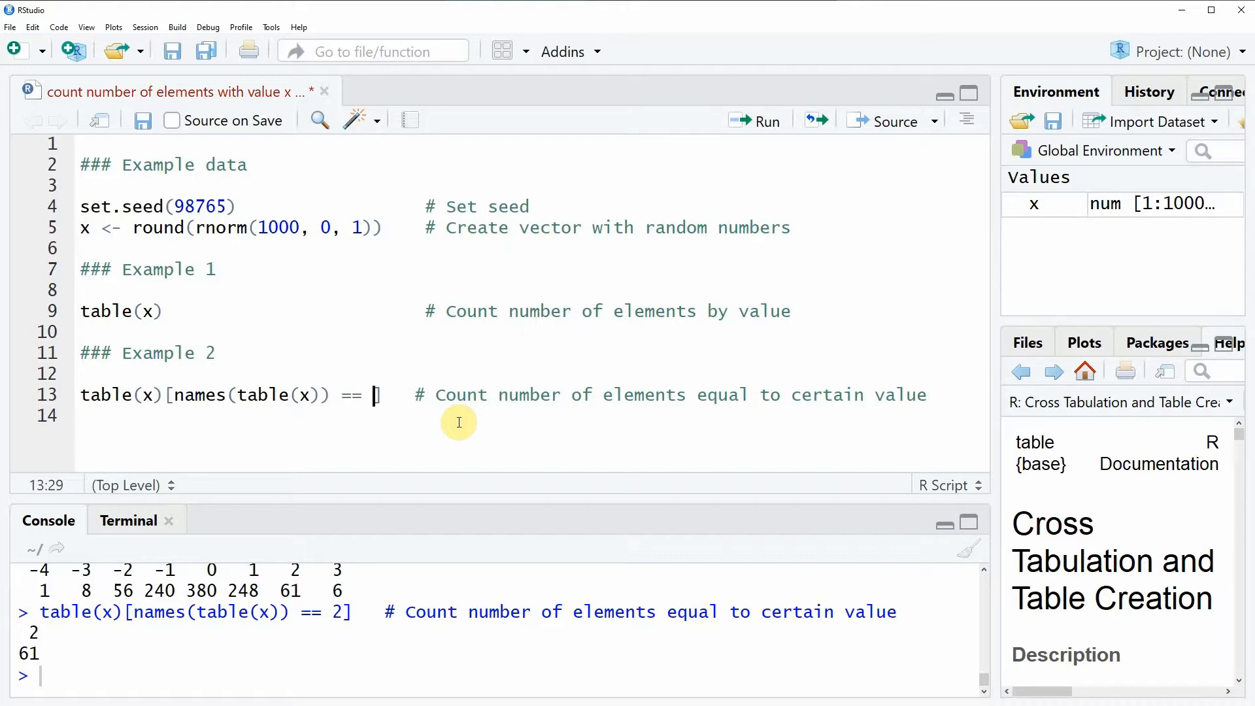
# - Enter -1 as line 13's comparison value, replacing 2
pyautogui.write('-1')
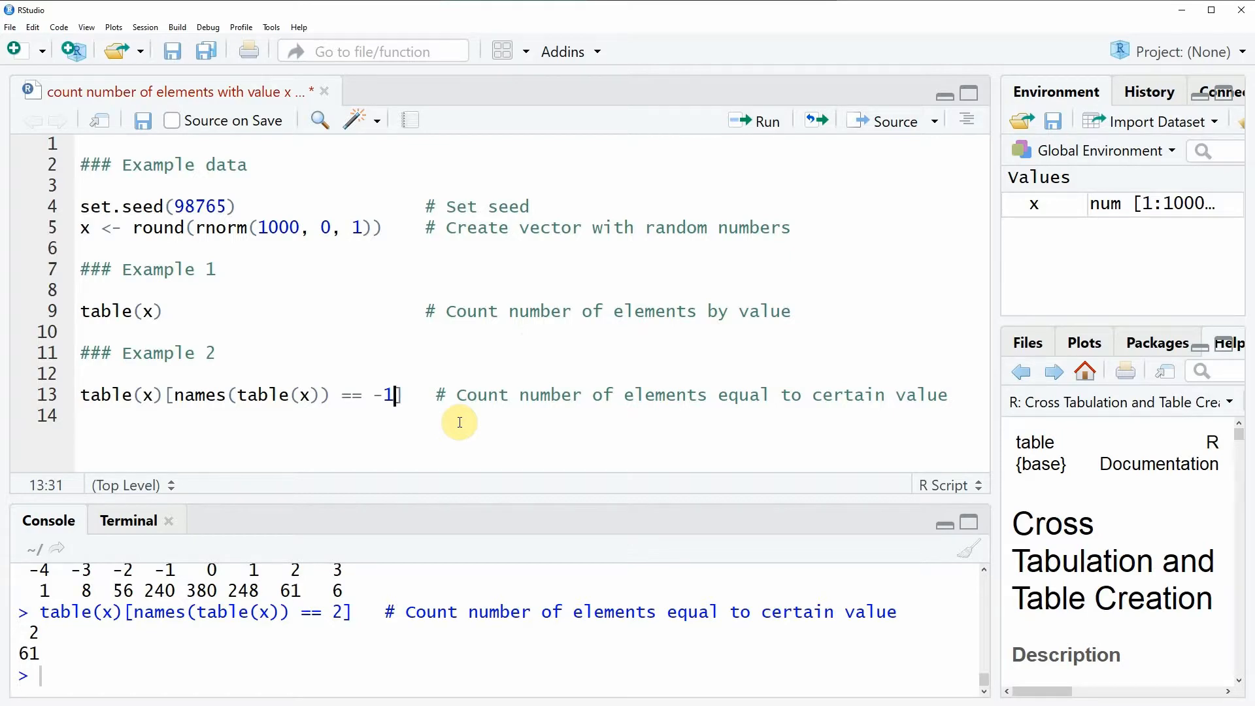